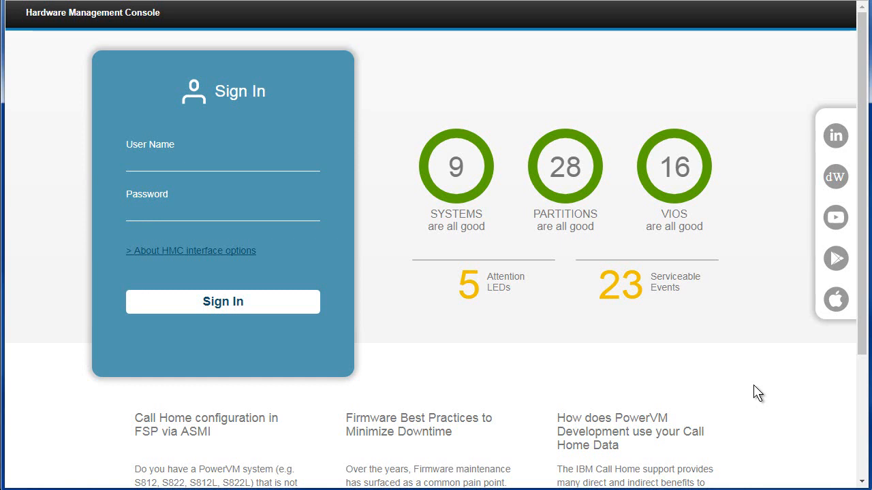
{"action": "mouse_move", "coordinate": [419, 129]}
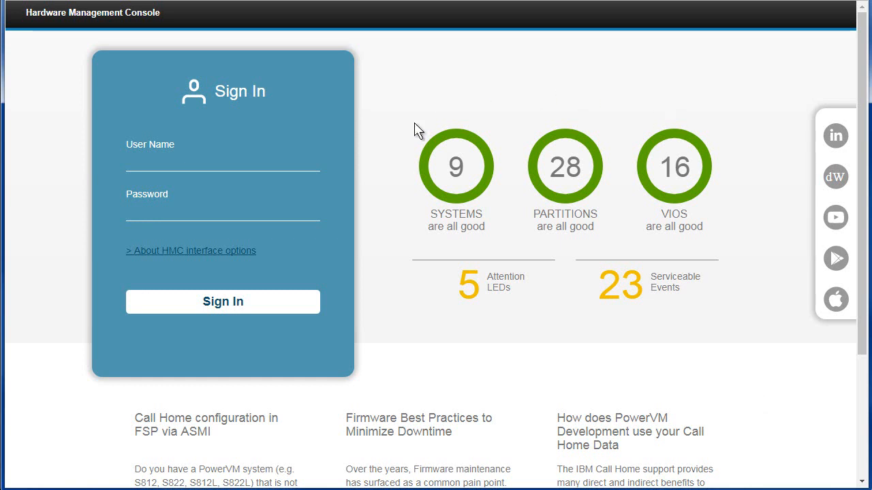
{"action": "mouse_move", "coordinate": [572, 189]}
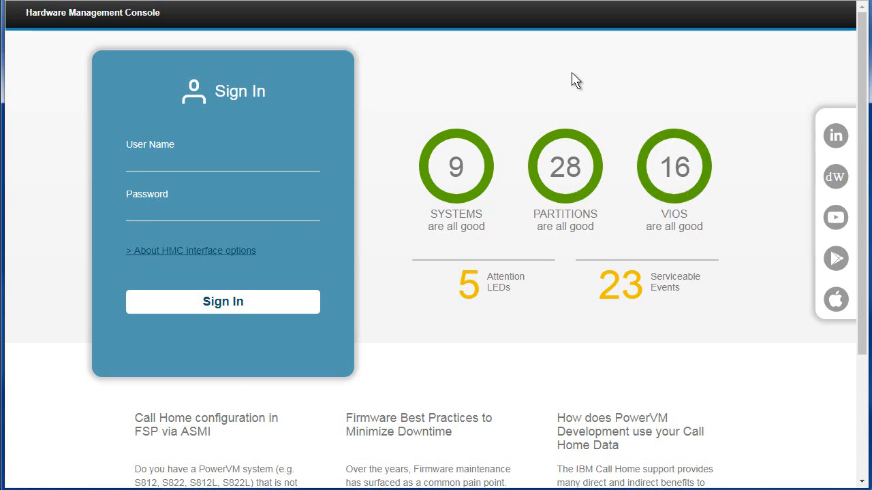
{"action": "mouse_move", "coordinate": [727, 240]}
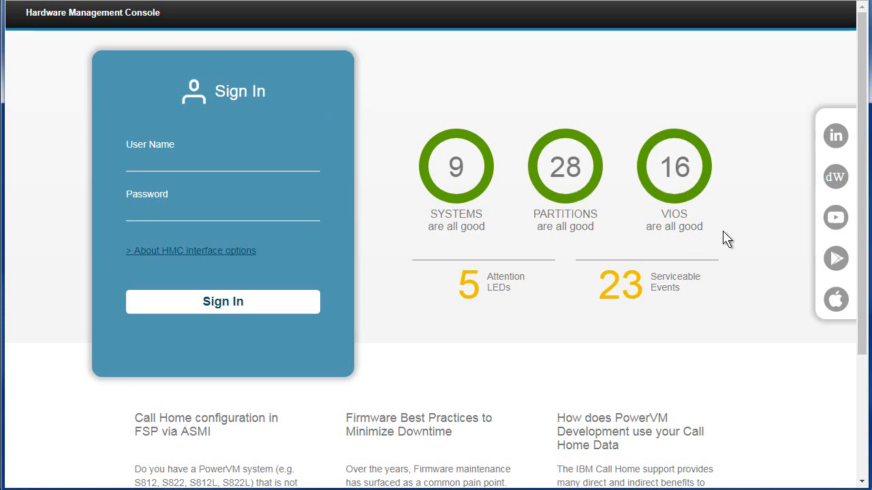
{"action": "mouse_move", "coordinate": [498, 309]}
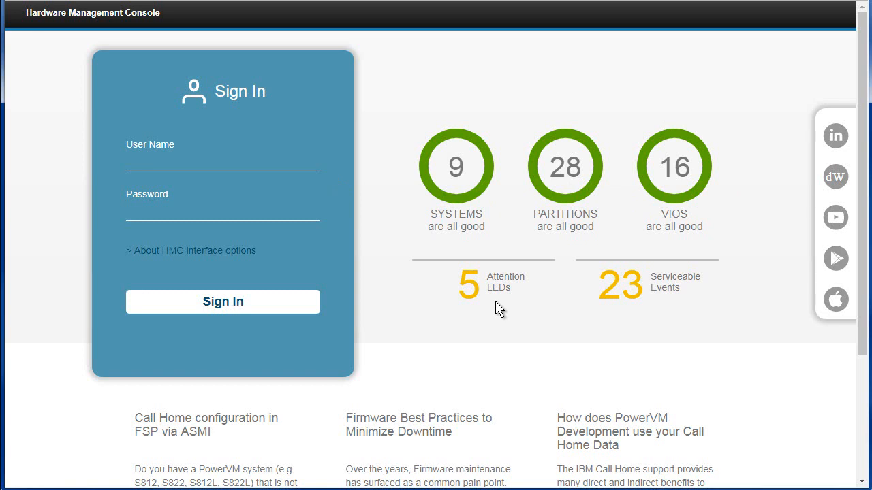
{"action": "mouse_move", "coordinate": [499, 308]}
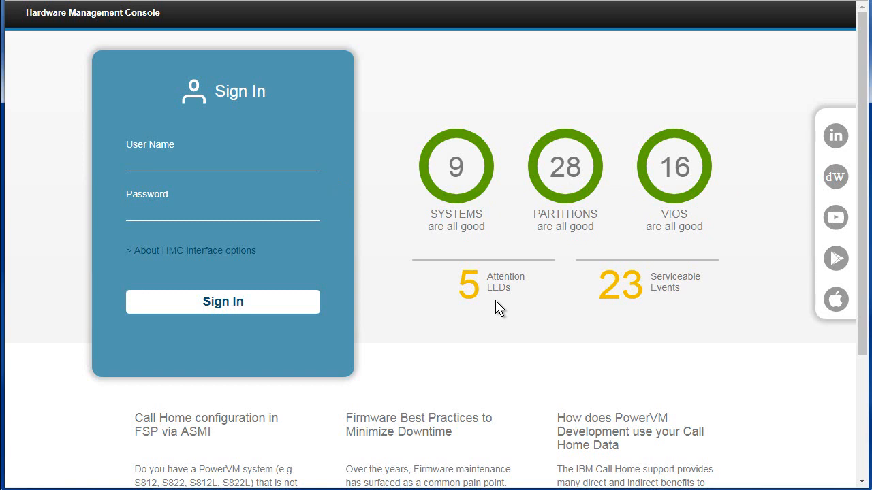
{"action": "mouse_move", "coordinate": [504, 309]}
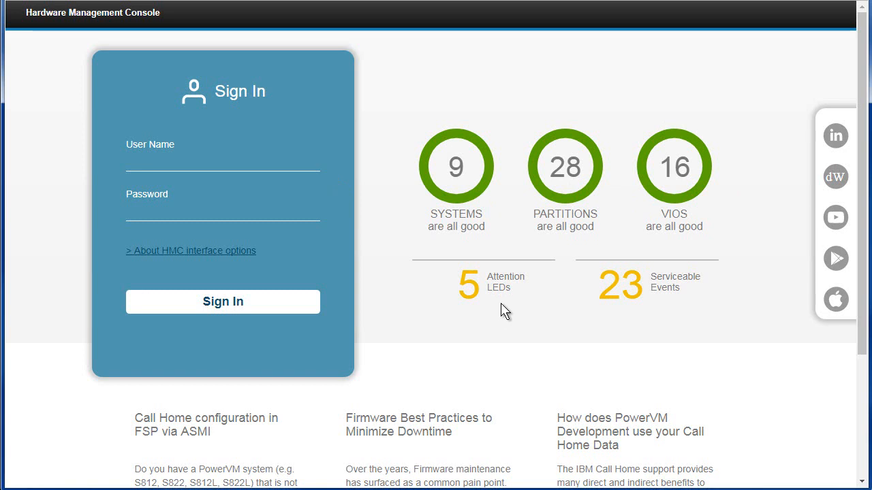
{"action": "mouse_move", "coordinate": [671, 308]}
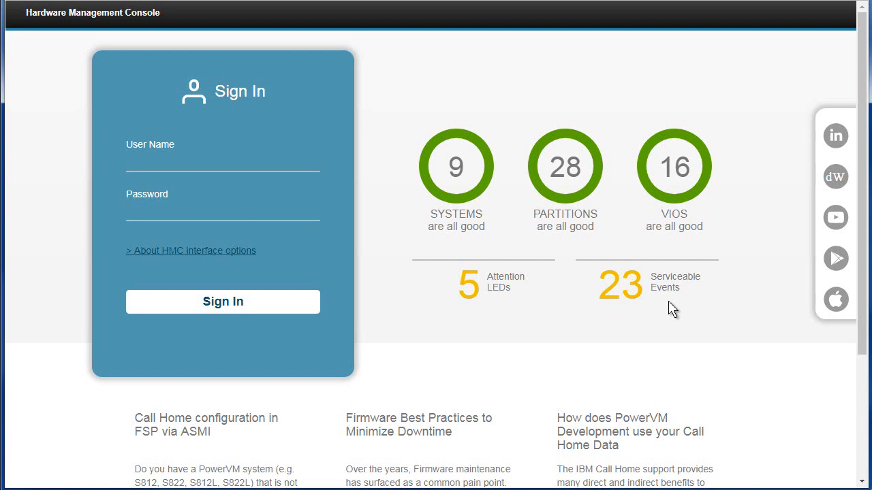
{"action": "mouse_move", "coordinate": [778, 165]}
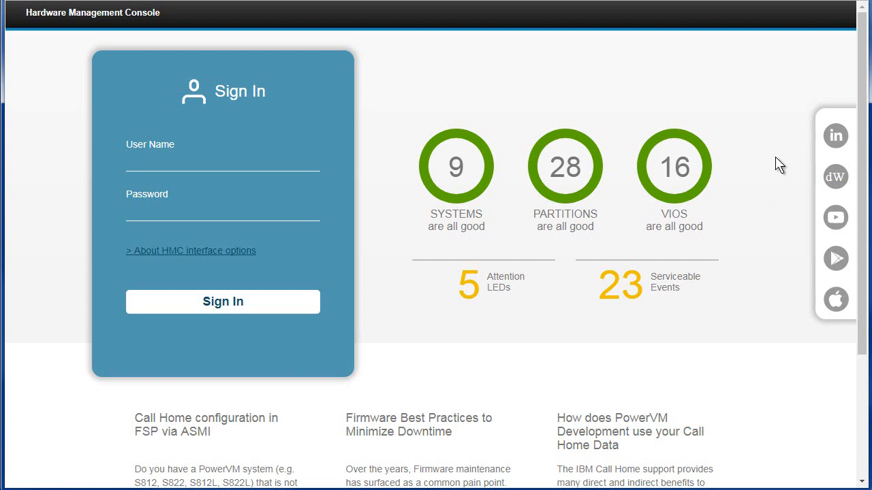
{"action": "mouse_move", "coordinate": [835, 217]}
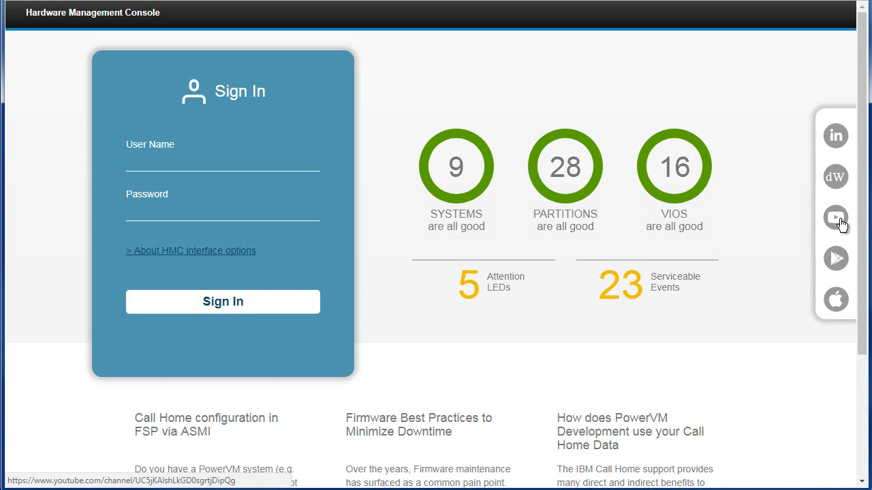
{"action": "mouse_move", "coordinate": [835, 218]}
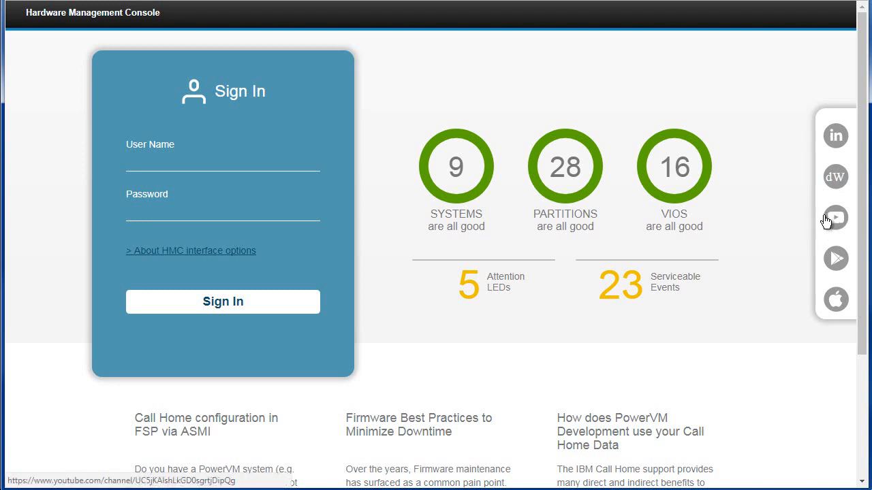
{"action": "mouse_move", "coordinate": [806, 223]}
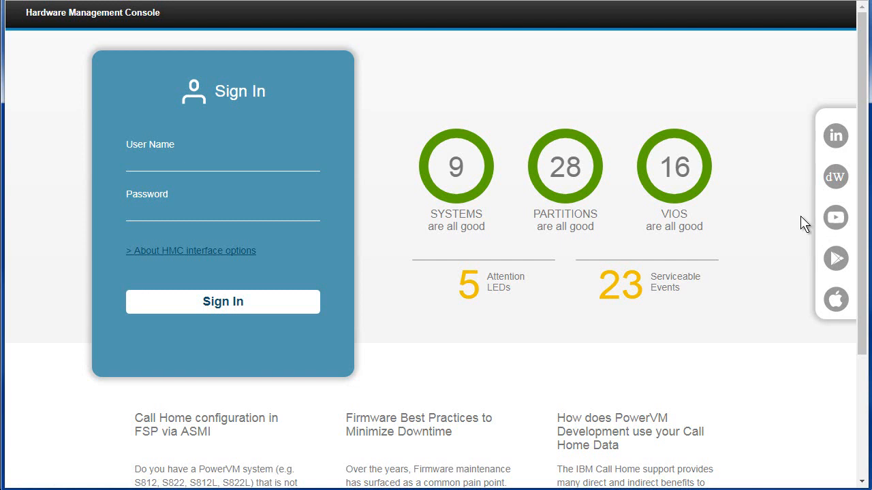
{"action": "mouse_move", "coordinate": [835, 135]}
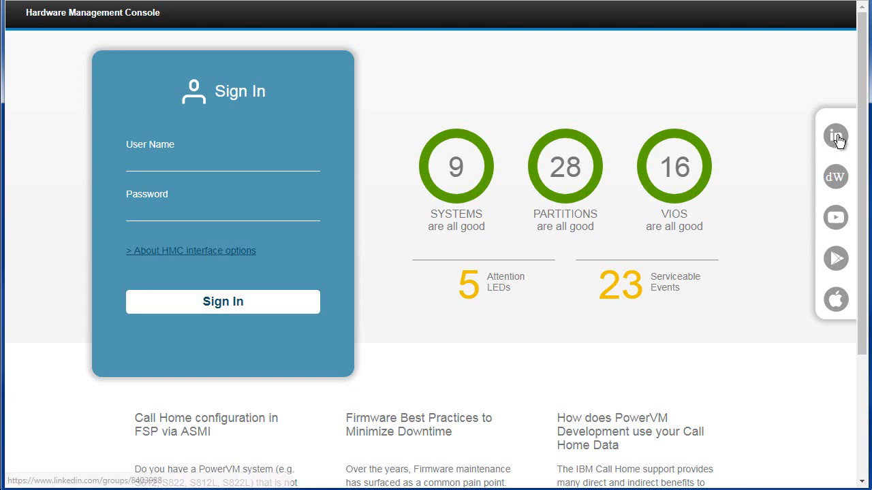
{"action": "mouse_move", "coordinate": [855, 149]}
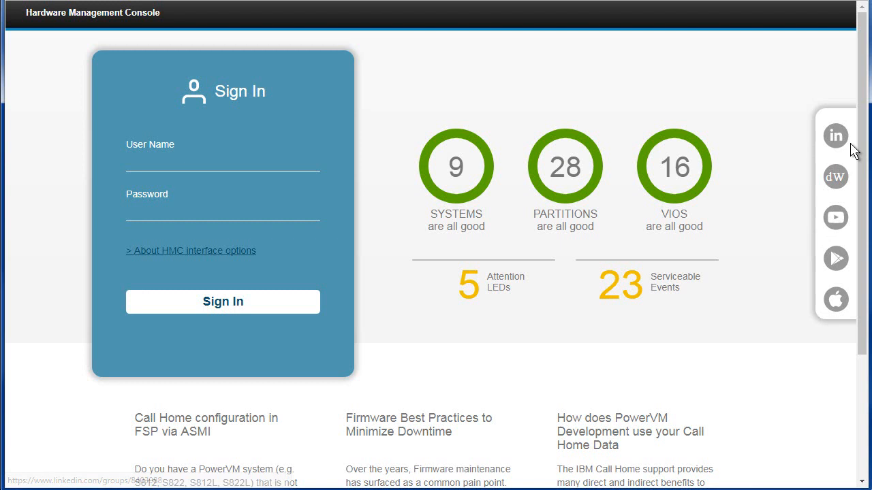
{"action": "mouse_move", "coordinate": [792, 165]}
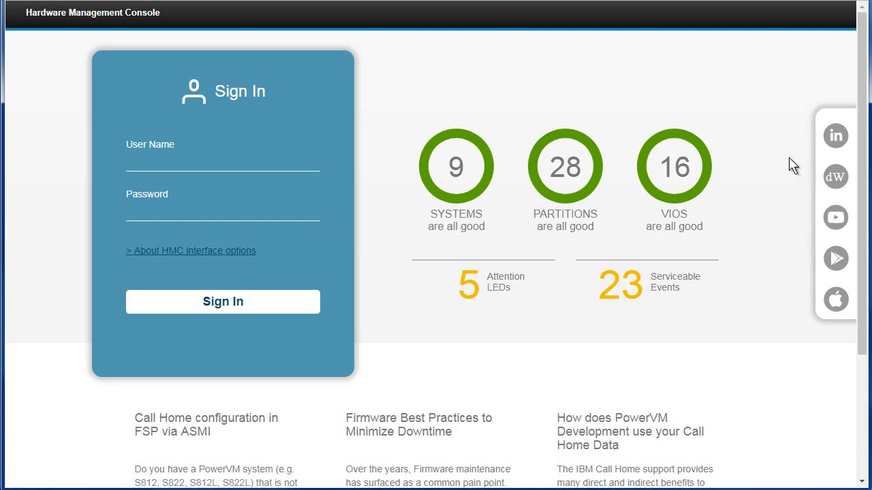
{"action": "mouse_move", "coordinate": [821, 203]}
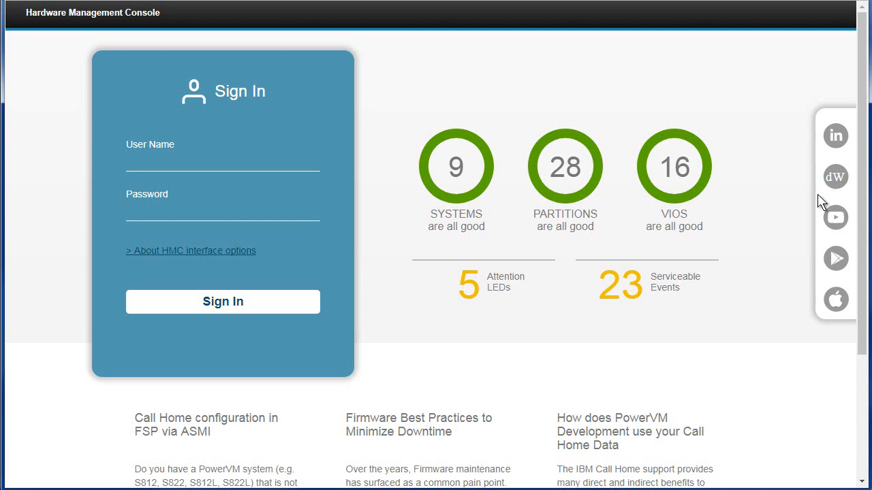
{"action": "mouse_move", "coordinate": [826, 230]}
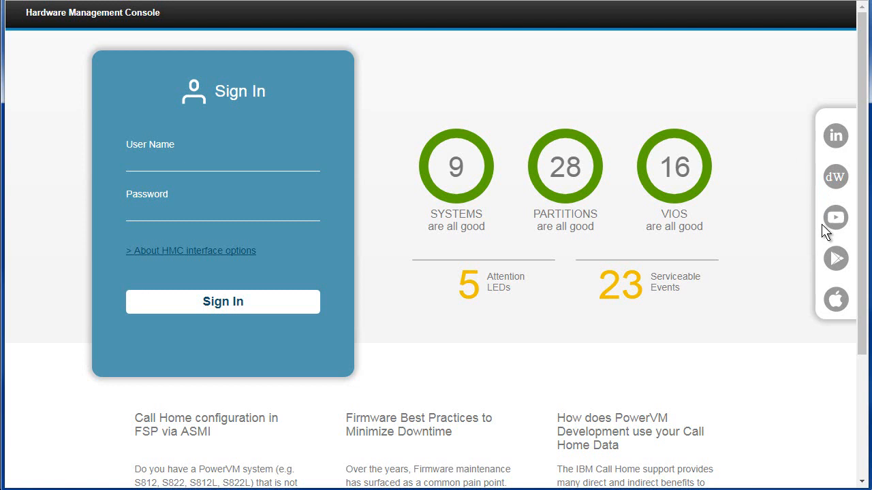
{"action": "mouse_move", "coordinate": [810, 149]}
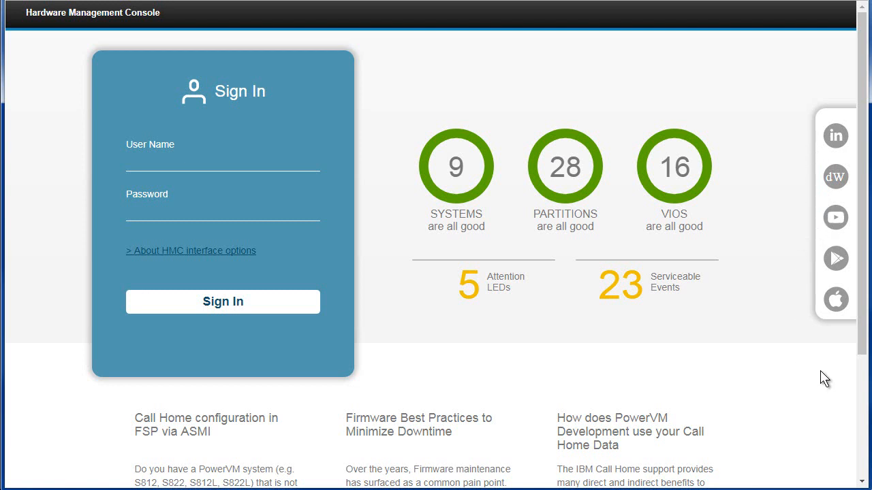
{"action": "mouse_move", "coordinate": [831, 334]}
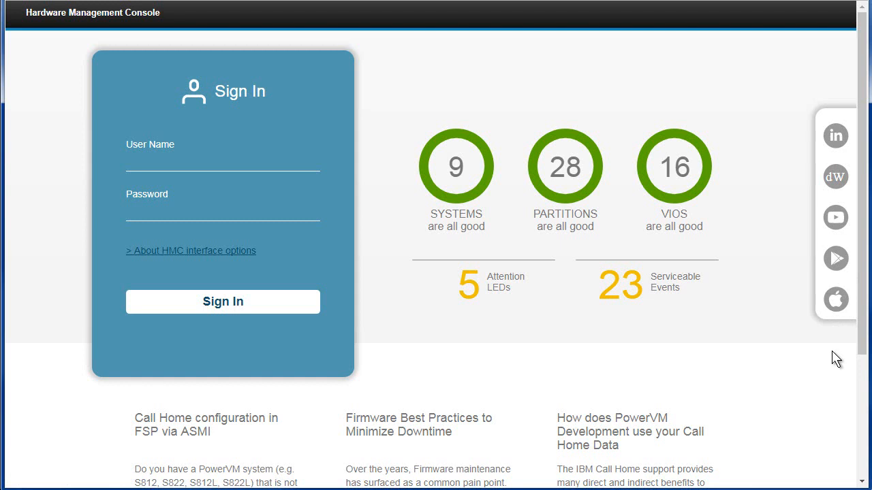
Enter user name 'nag' and a masked password in the sign-in form.
{"action": "type", "text": "na"}
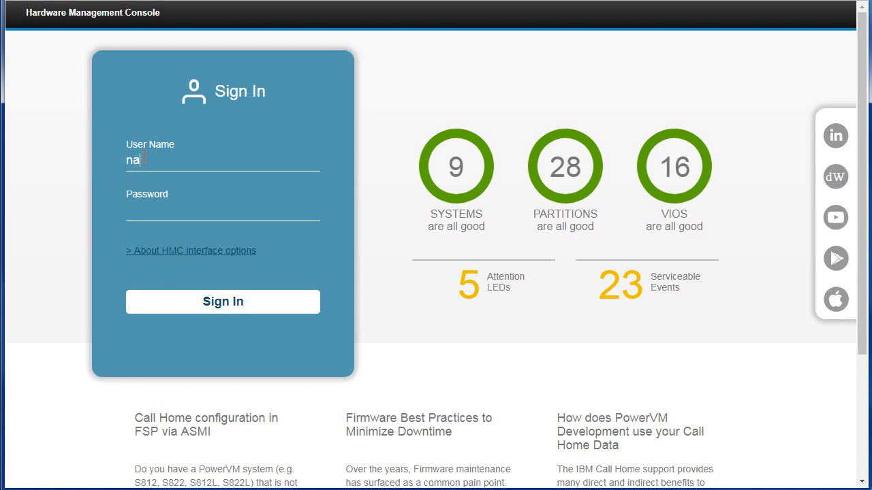
{"action": "type", "text": "g"}
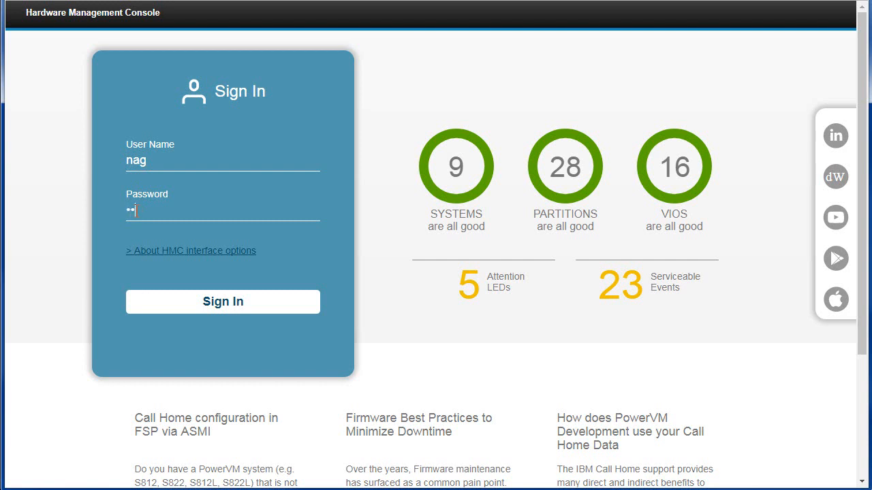
{"action": "type", "text": "••"}
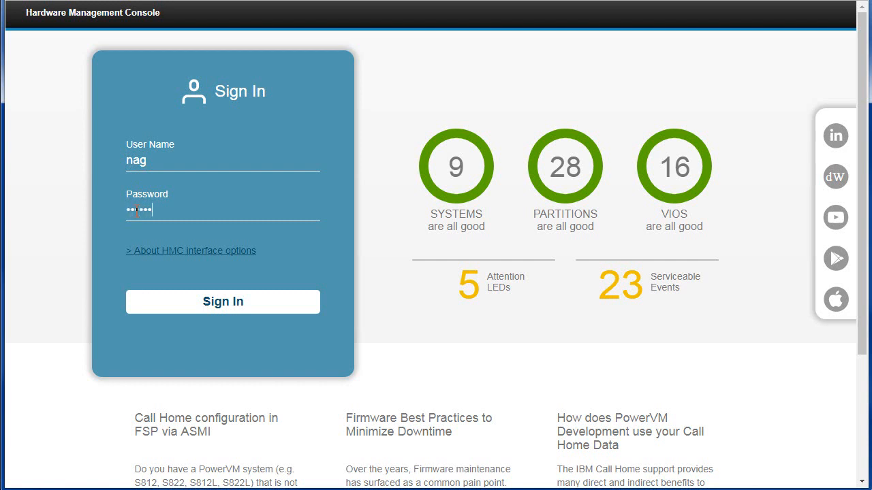
{"action": "type", "text": "•"}
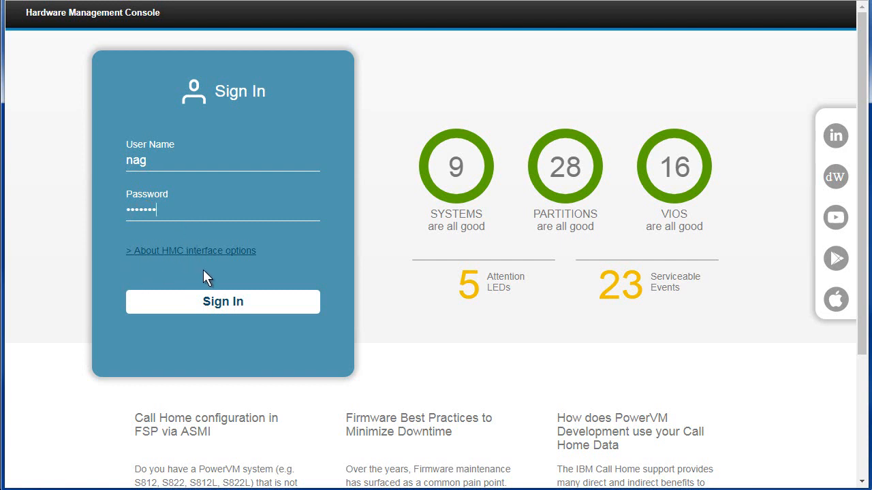
{"action": "mouse_move", "coordinate": [229, 277]}
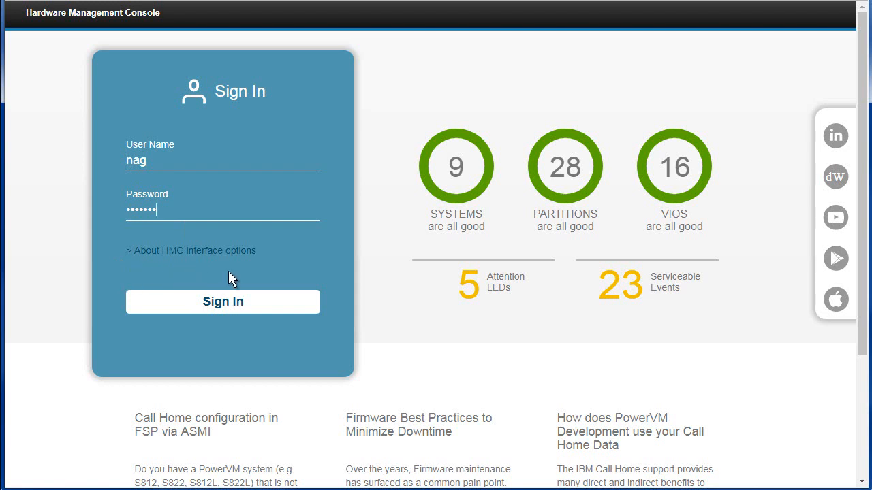
{"action": "mouse_move", "coordinate": [262, 276]}
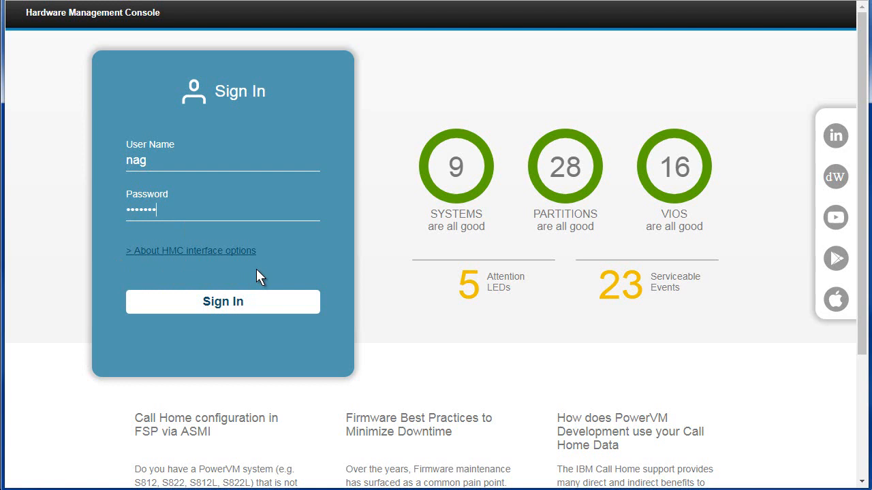
{"action": "mouse_move", "coordinate": [165, 252]}
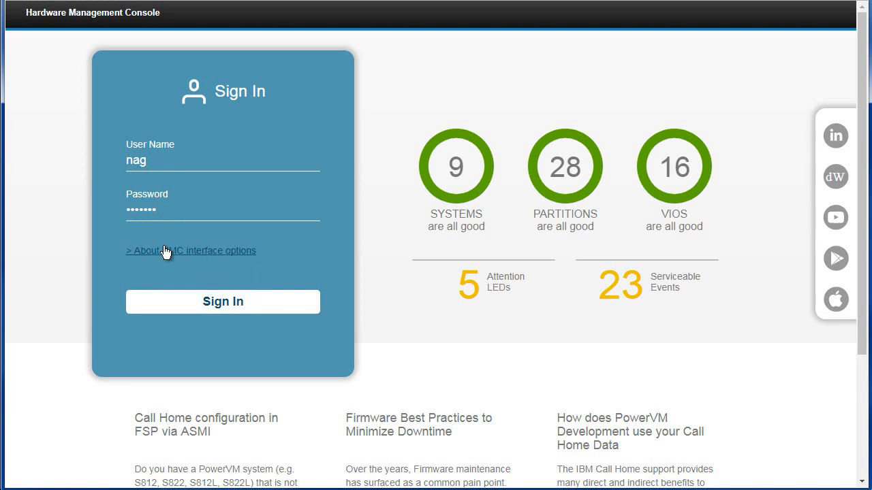
{"action": "mouse_move", "coordinate": [212, 258]}
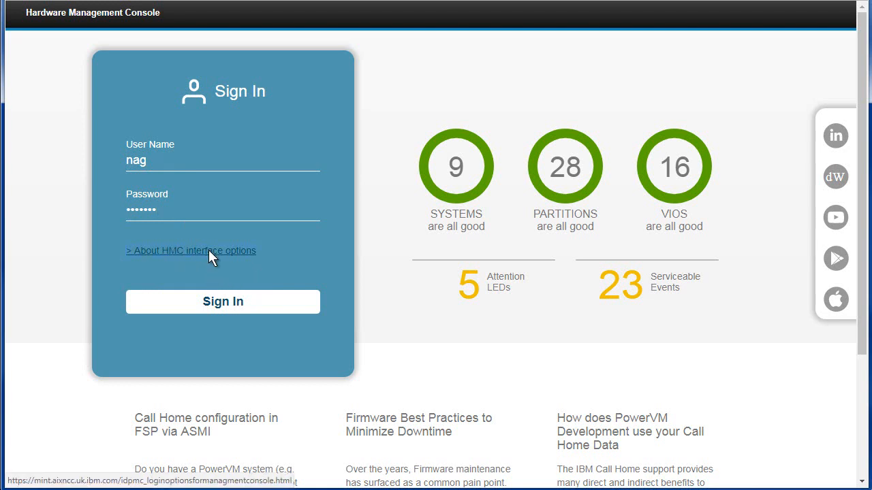
{"action": "left_click", "coordinate": [192, 251]}
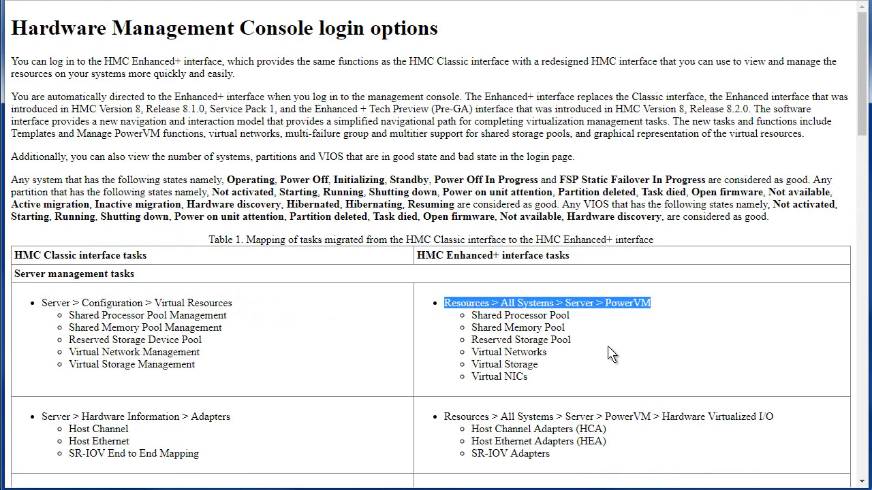
{"action": "mouse_move", "coordinate": [864, 412]}
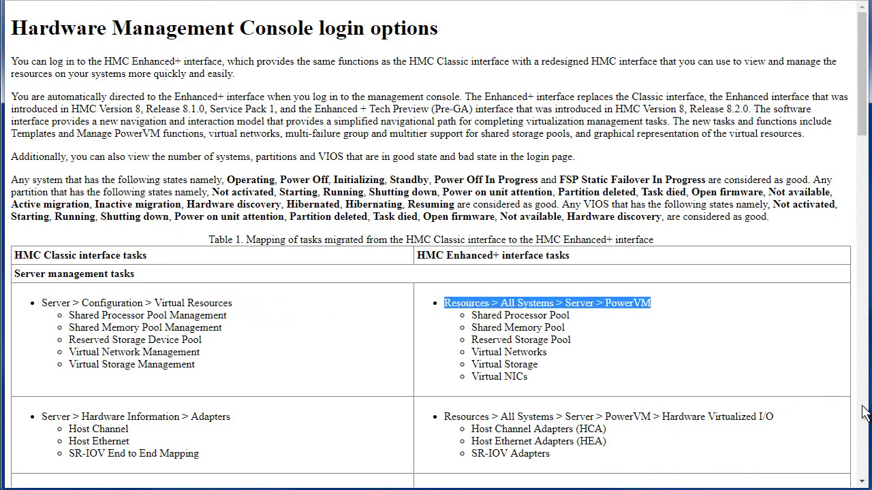
{"action": "scroll", "scroll_direction": "down", "scroll_amount": 3}
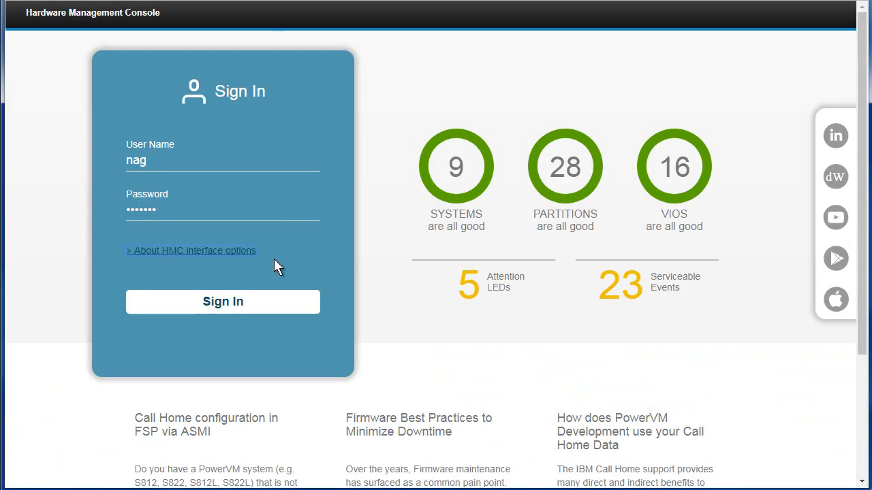
{"action": "mouse_move", "coordinate": [244, 302]}
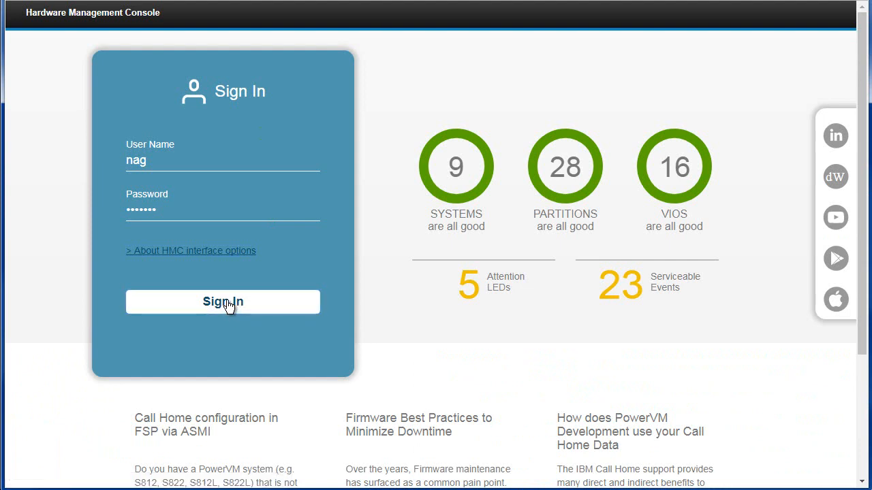
Submit the sign-in and land on the All Systems page listing nine managed servers.
{"action": "left_click", "coordinate": [222, 302]}
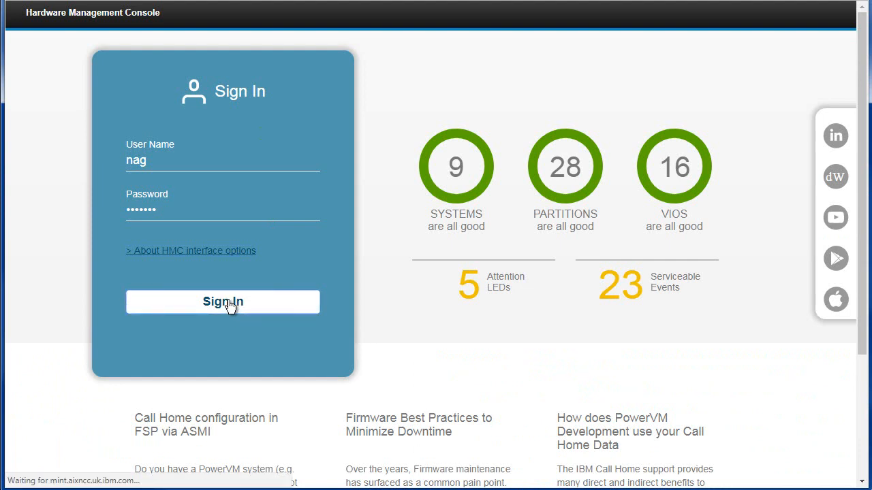
{"action": "left_click", "coordinate": [223, 302]}
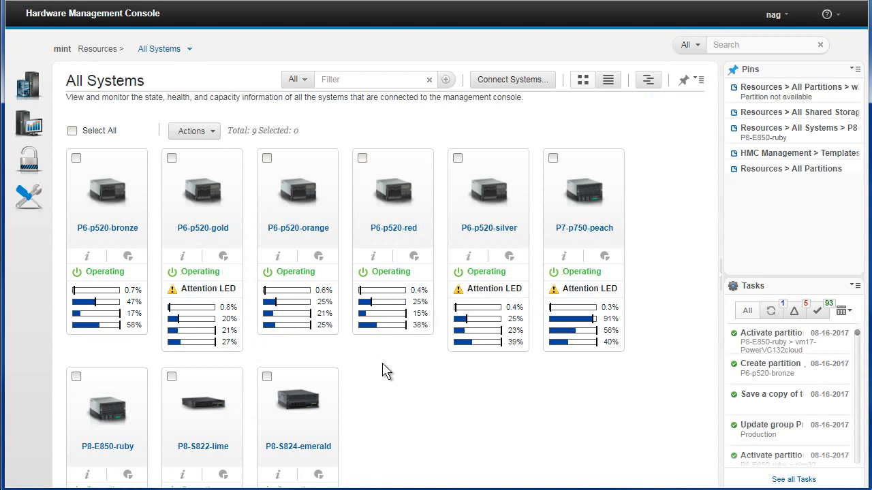
{"action": "mouse_move", "coordinate": [161, 89]}
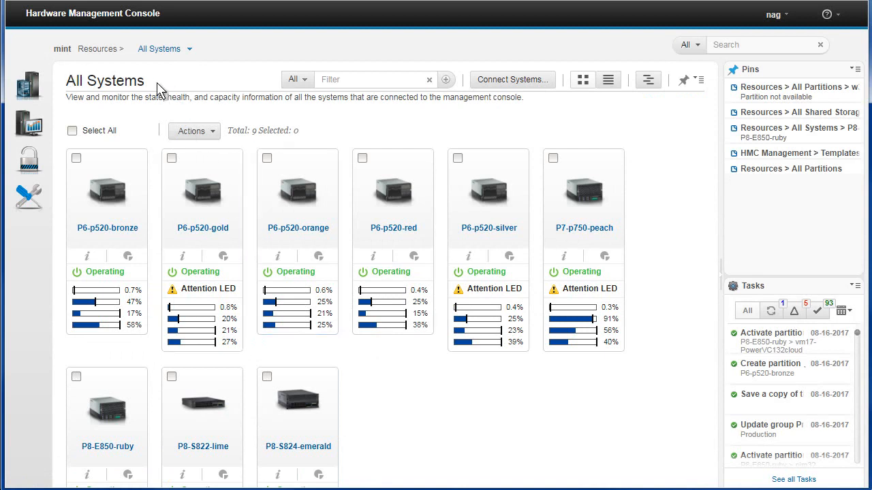
{"action": "mouse_move", "coordinate": [789, 17]}
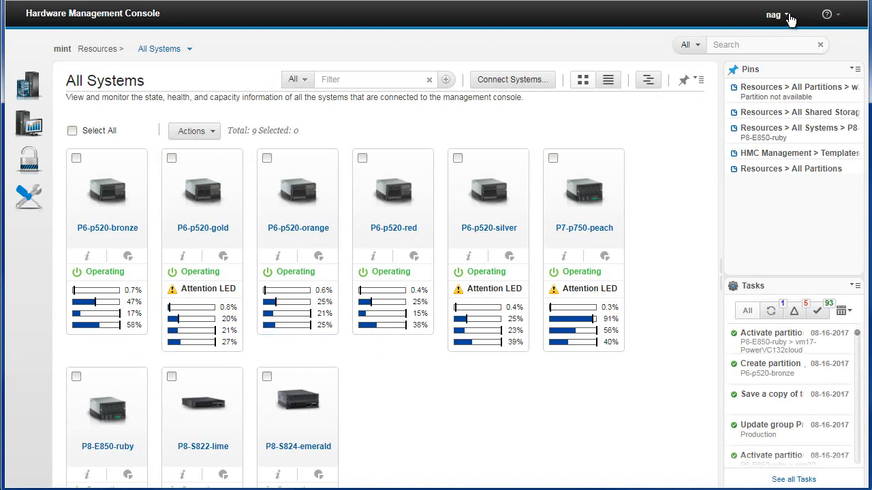
{"action": "left_click", "coordinate": [773, 14]}
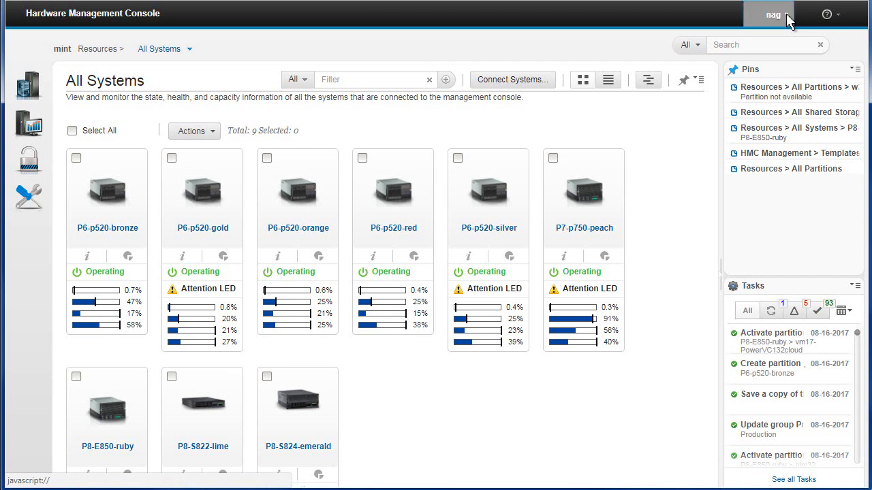
{"action": "left_click", "coordinate": [768, 13]}
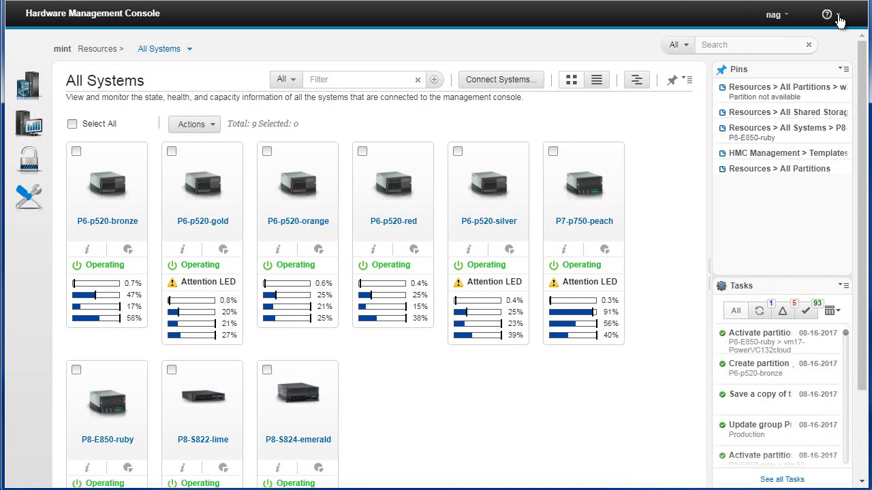
{"action": "left_click", "coordinate": [826, 14]}
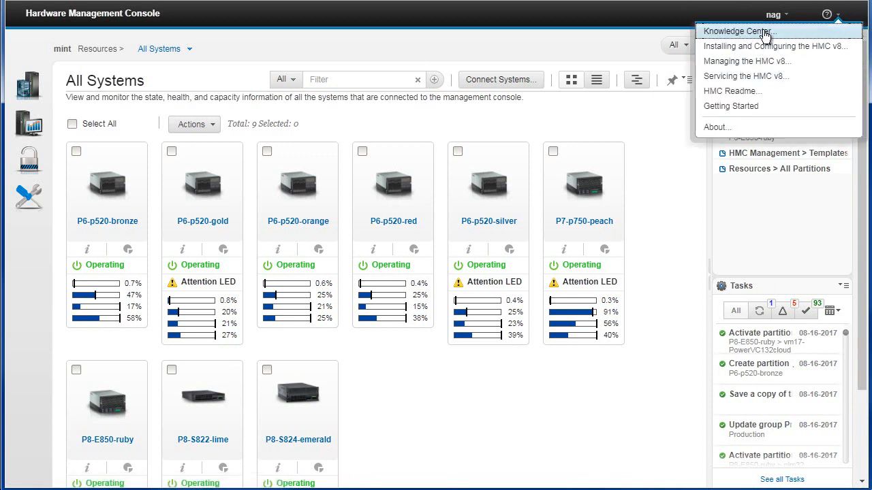
{"action": "mouse_move", "coordinate": [774, 34]}
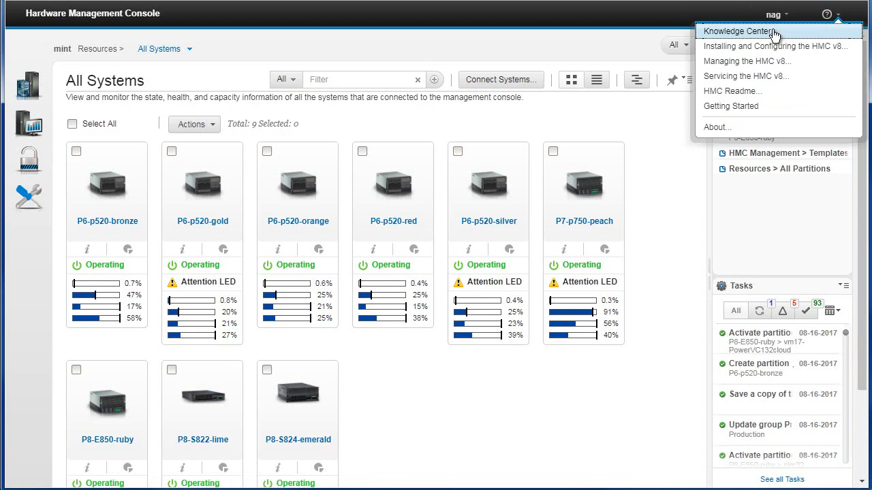
{"action": "mouse_move", "coordinate": [765, 35]}
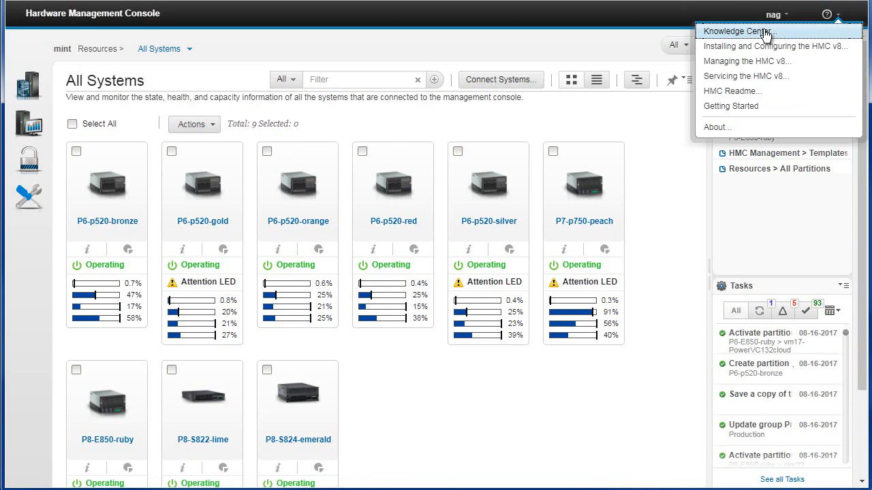
{"action": "left_click", "coordinate": [736, 31]}
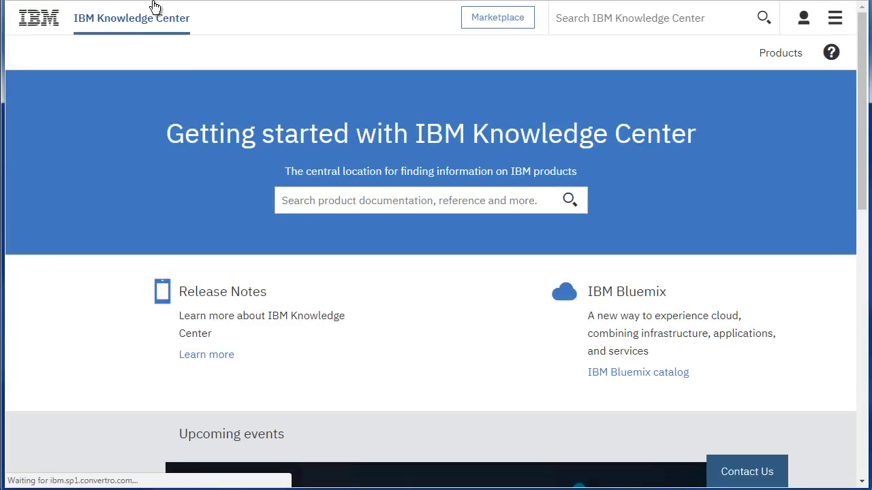
{"action": "mouse_move", "coordinate": [228, 17]}
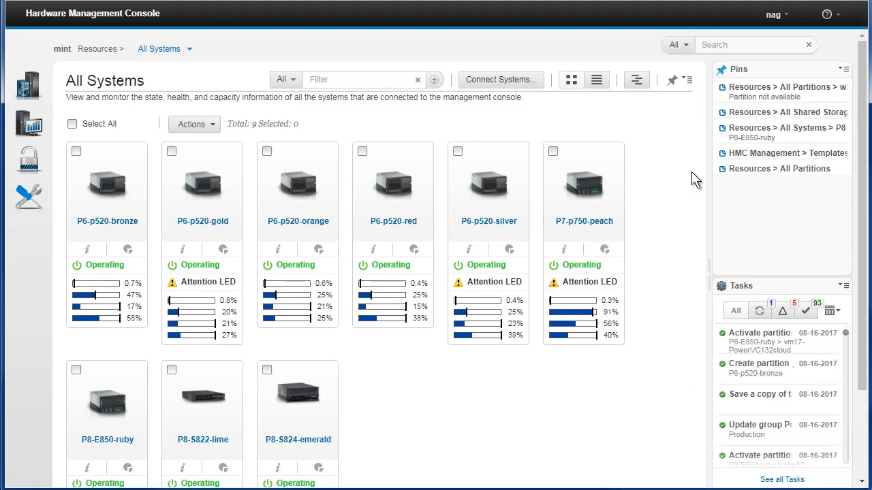
Reach the Getting Started with HMC page from the help menu.
{"action": "left_click", "coordinate": [826, 13]}
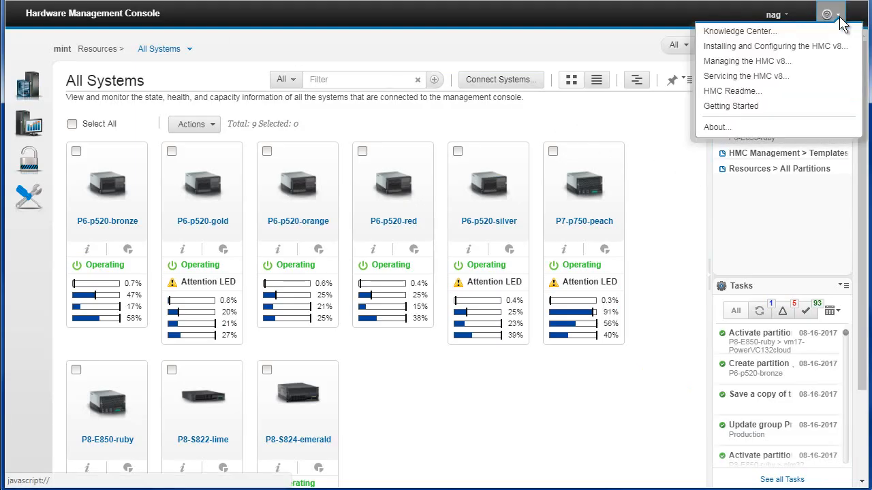
{"action": "mouse_move", "coordinate": [761, 65]}
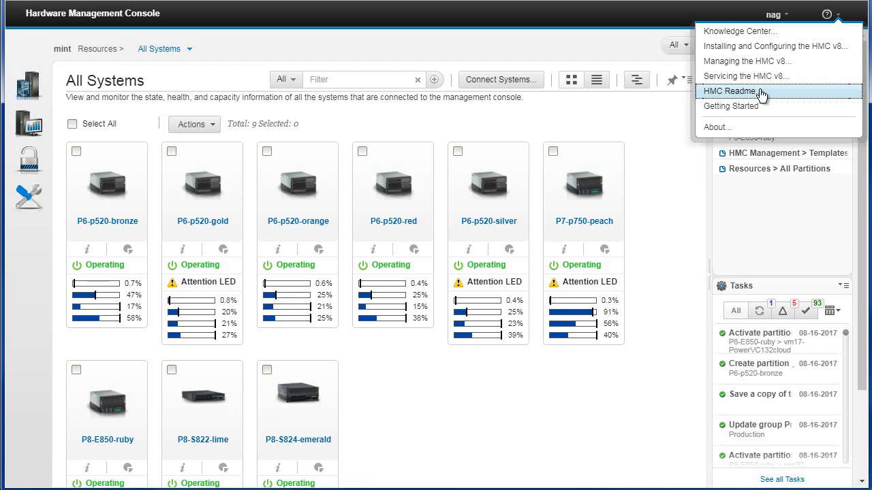
{"action": "mouse_move", "coordinate": [757, 97]}
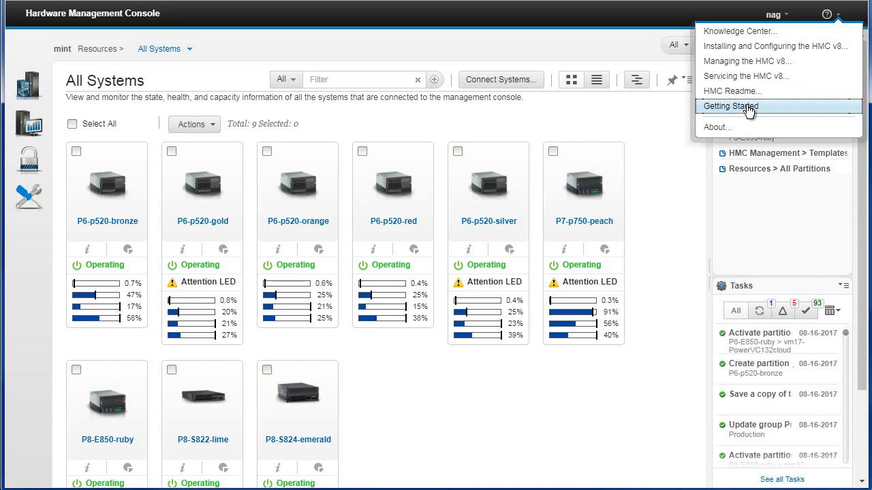
{"action": "left_click", "coordinate": [730, 106]}
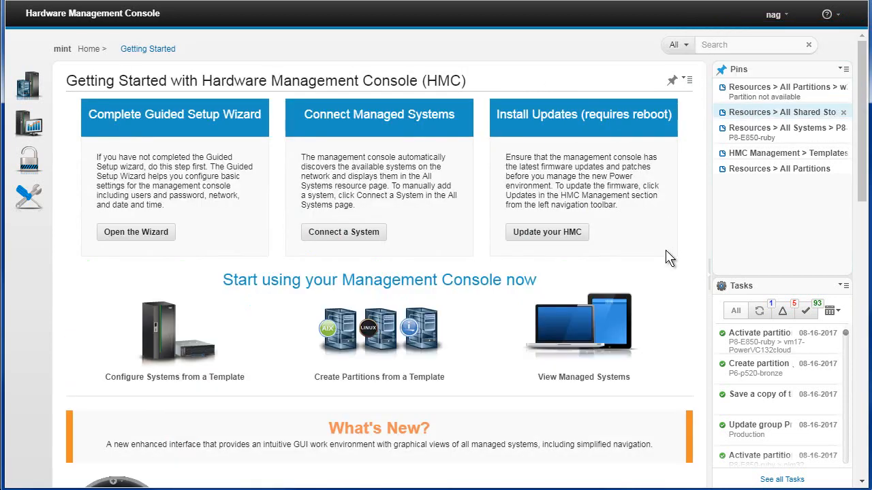
{"action": "mouse_move", "coordinate": [449, 213]}
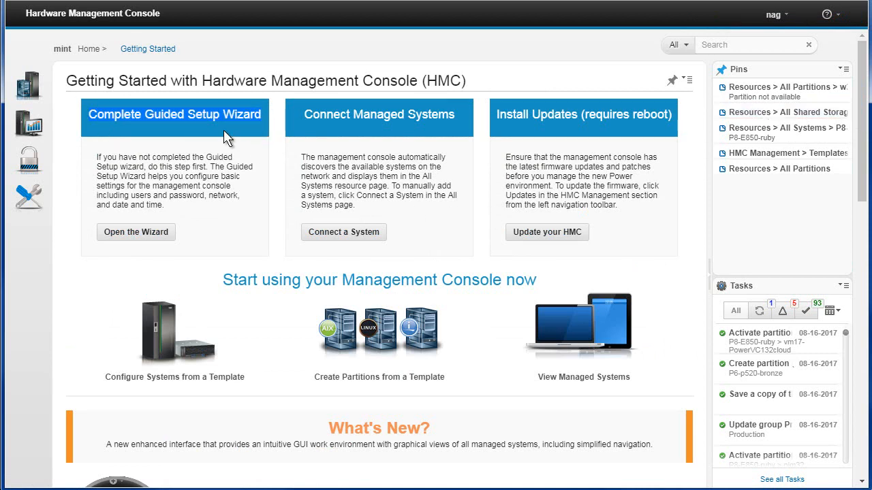
{"action": "mouse_move", "coordinate": [253, 200]}
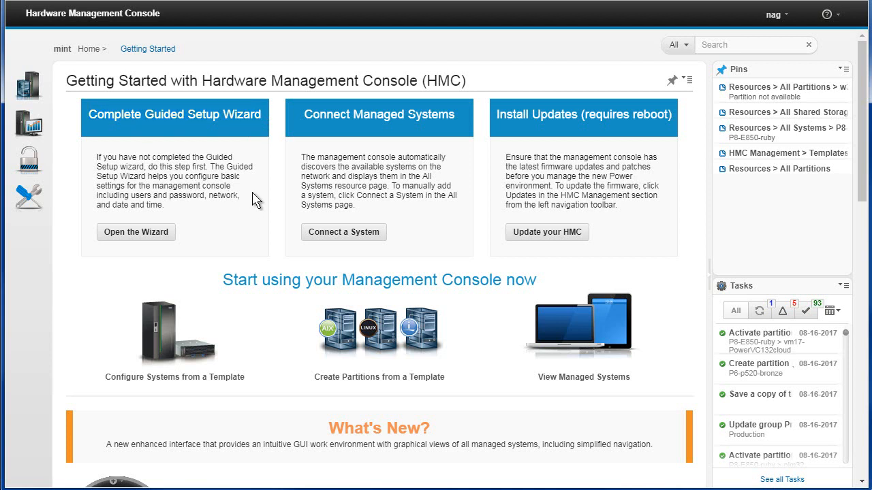
{"action": "mouse_move", "coordinate": [194, 159]}
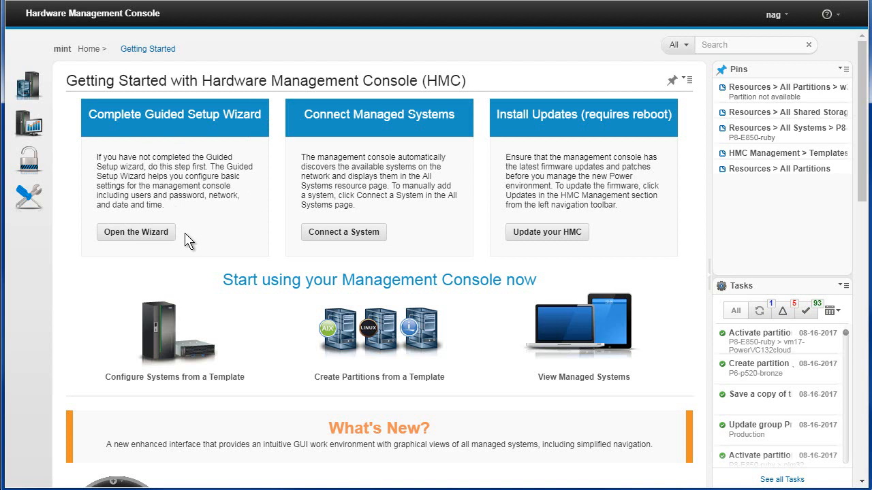
{"action": "mouse_move", "coordinate": [365, 130]}
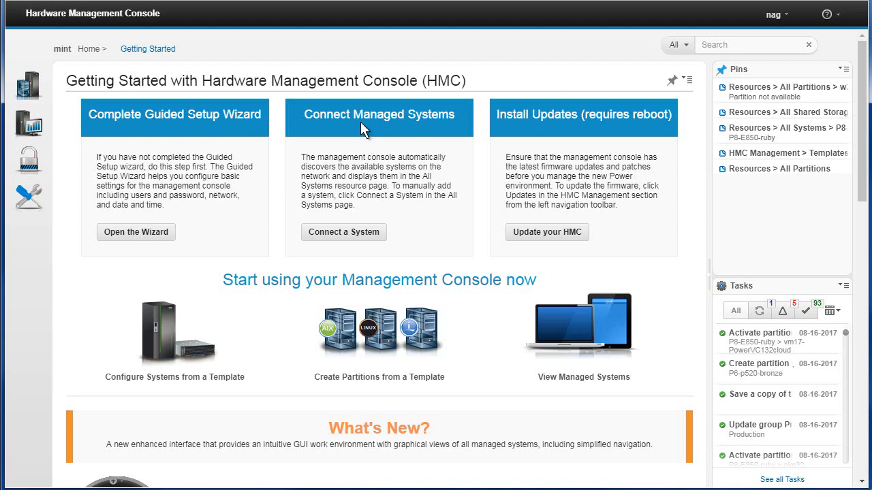
{"action": "mouse_move", "coordinate": [602, 135]}
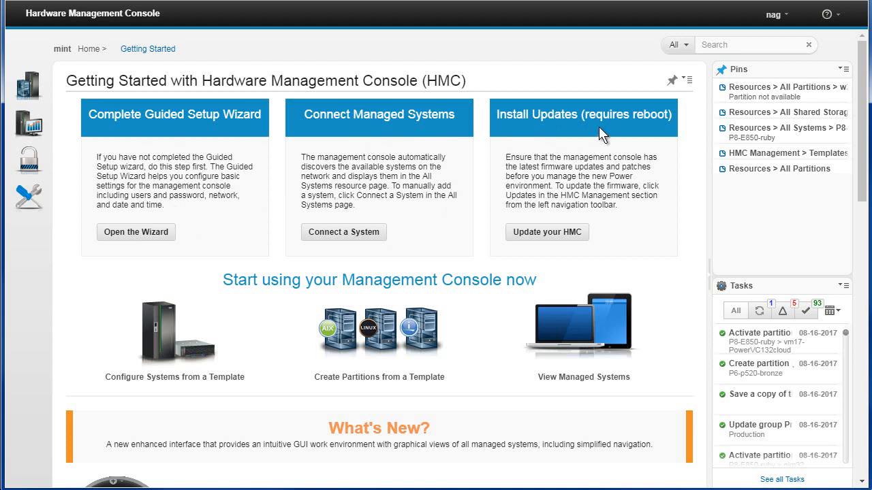
{"action": "mouse_move", "coordinate": [547, 232]}
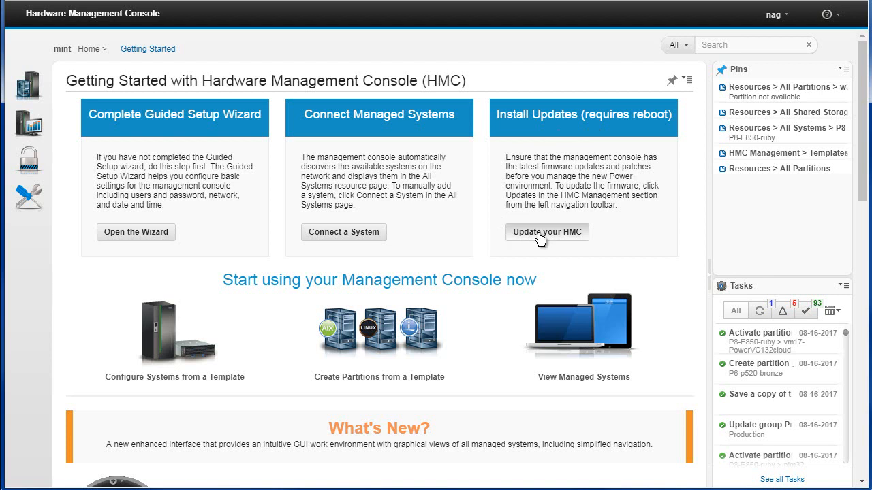
{"action": "mouse_move", "coordinate": [439, 252]}
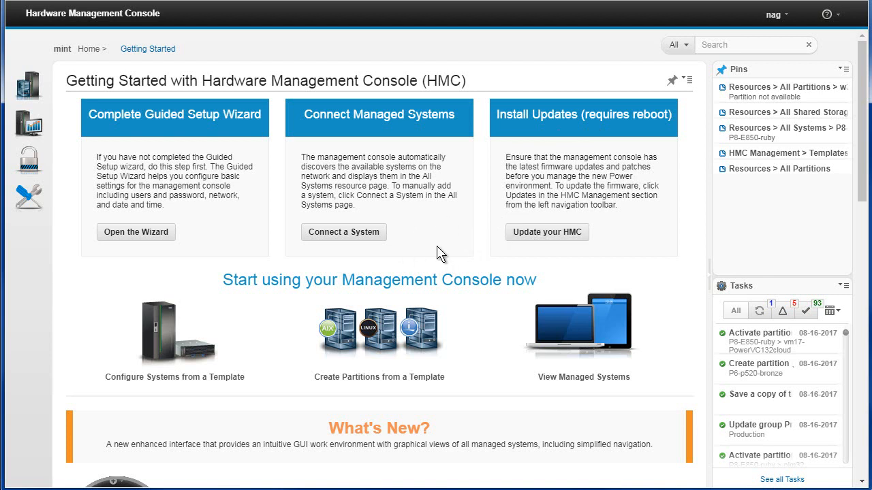
{"action": "mouse_move", "coordinate": [840, 19]}
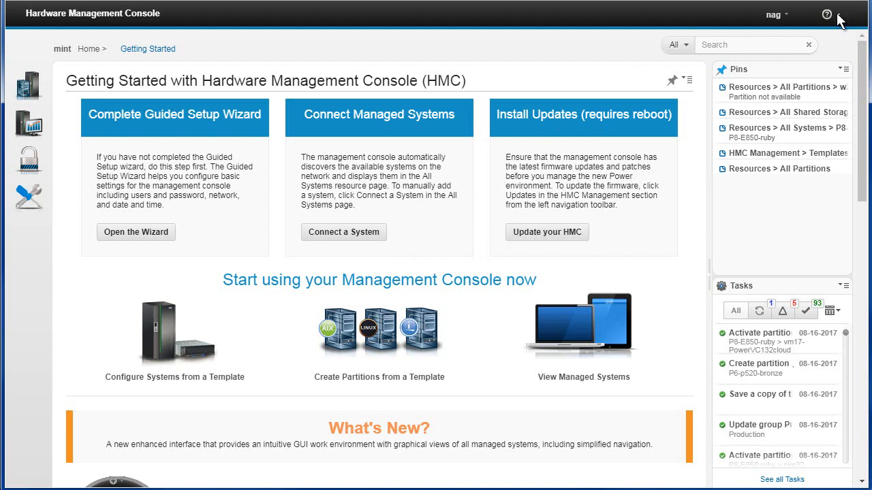
View the About dialog and select the required fix MH01707 line.
{"action": "left_click", "coordinate": [826, 14]}
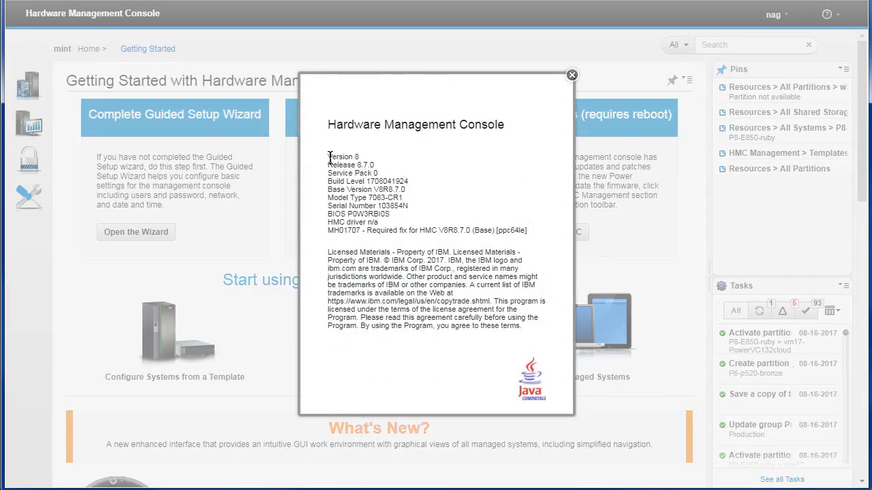
{"action": "left_click_drag", "start_coordinate": [329, 156], "coordinate": [409, 214]}
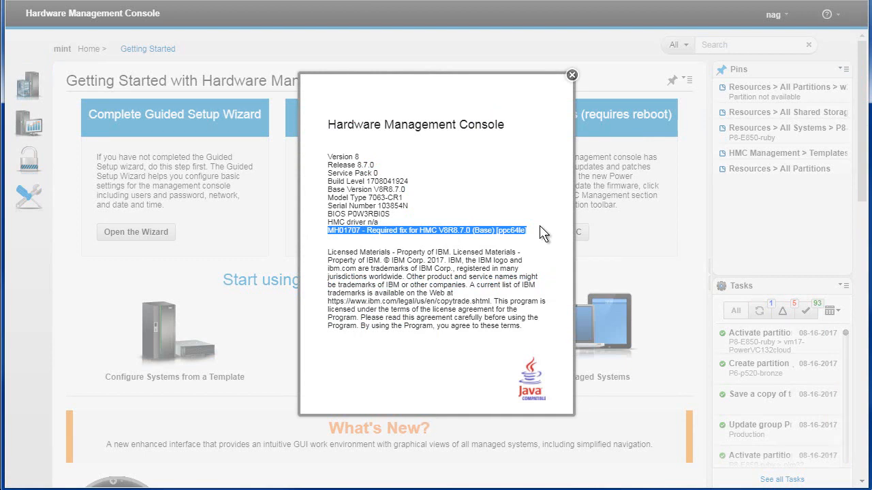
{"action": "mouse_move", "coordinate": [571, 75]}
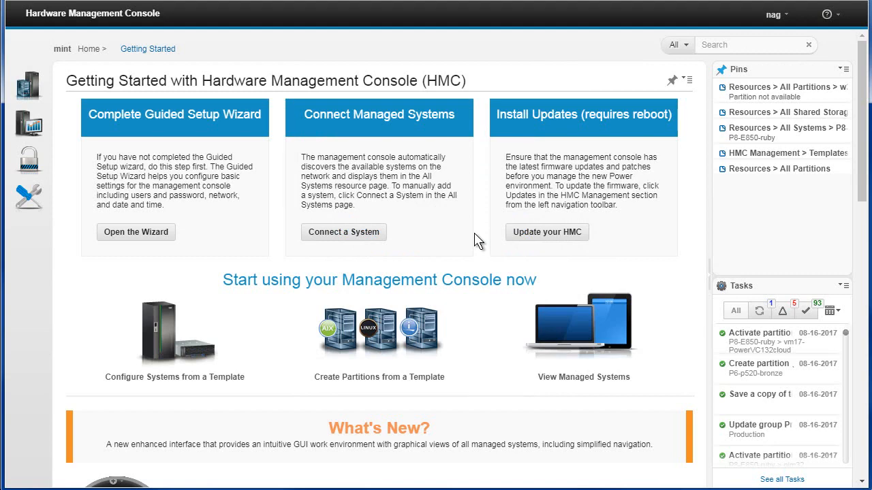
Return to the All Systems view of managed servers via Resources.
{"action": "left_click", "coordinate": [28, 85]}
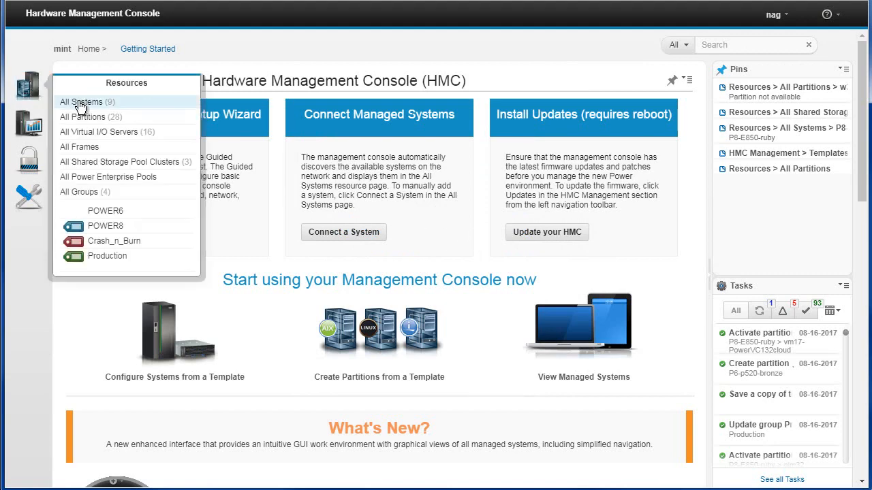
{"action": "left_click", "coordinate": [80, 101]}
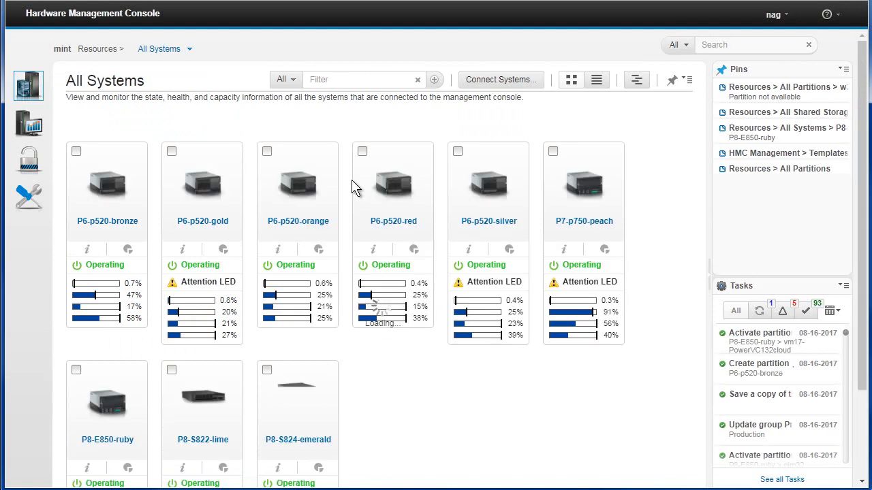